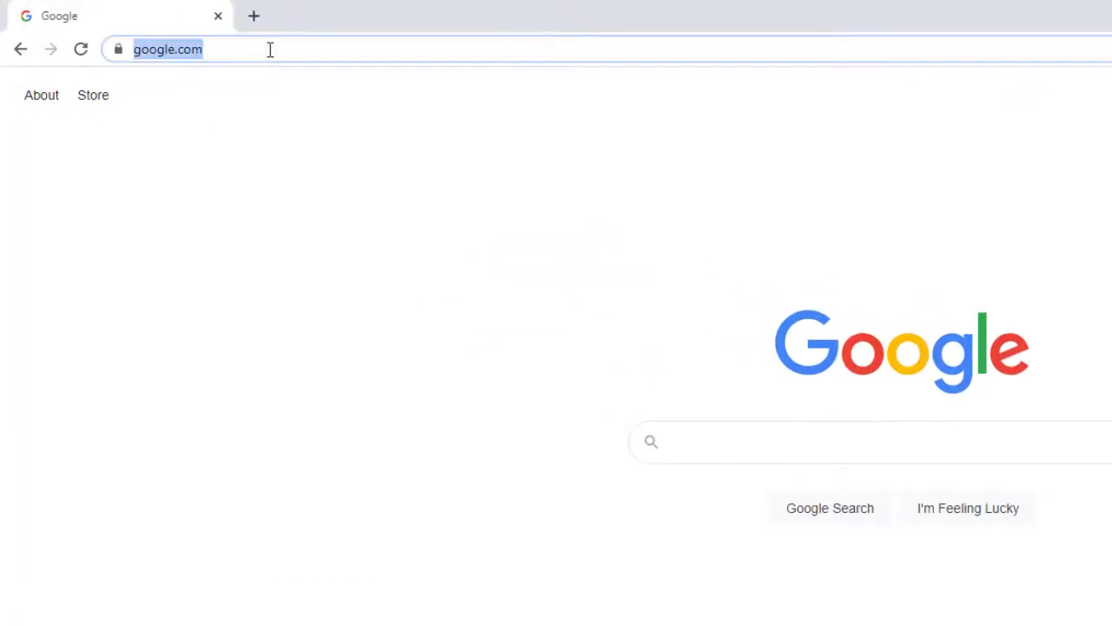
Step: Navigate from the Google home page to drive.google.com to reach My Drive
text(docs.g)
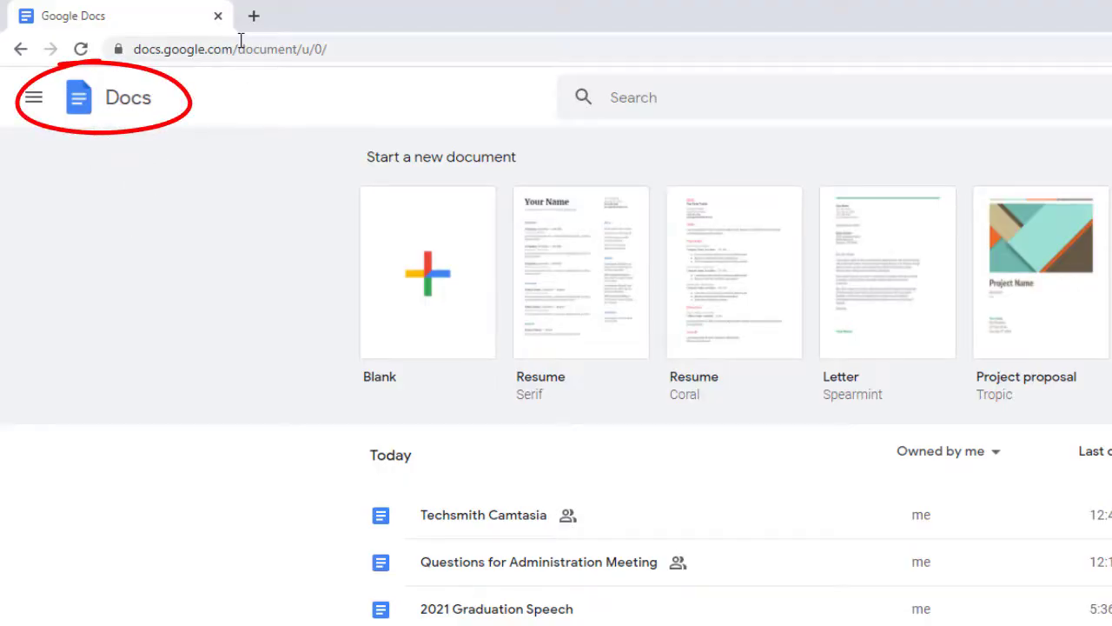
text(drive.google.com)
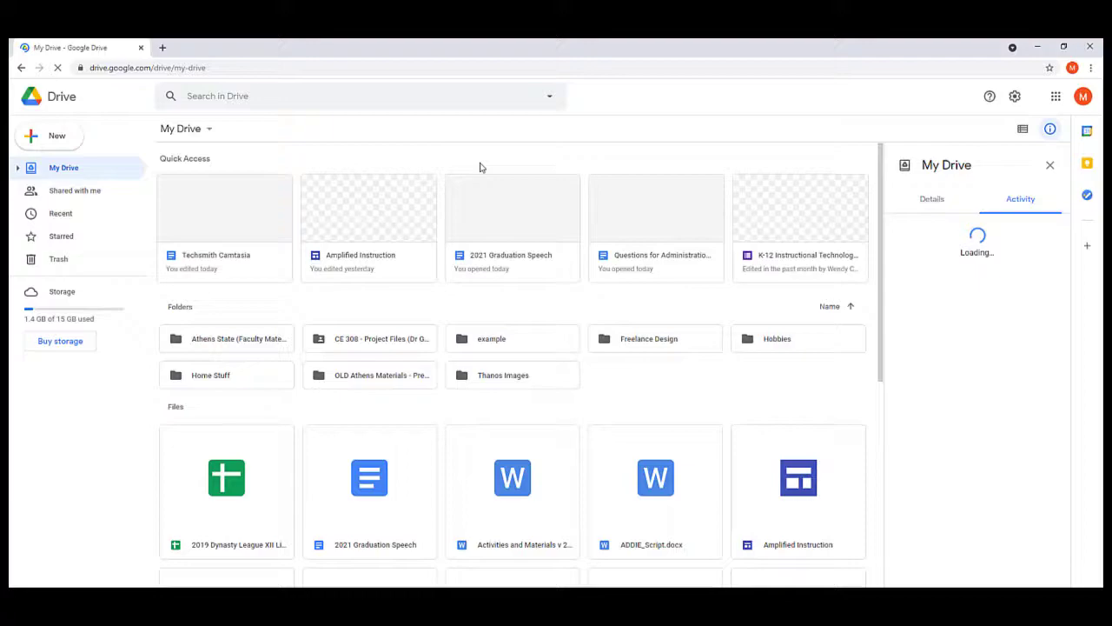
Step: Create a new blank Google Doc and title it 'Example of How Share'
click(48, 135)
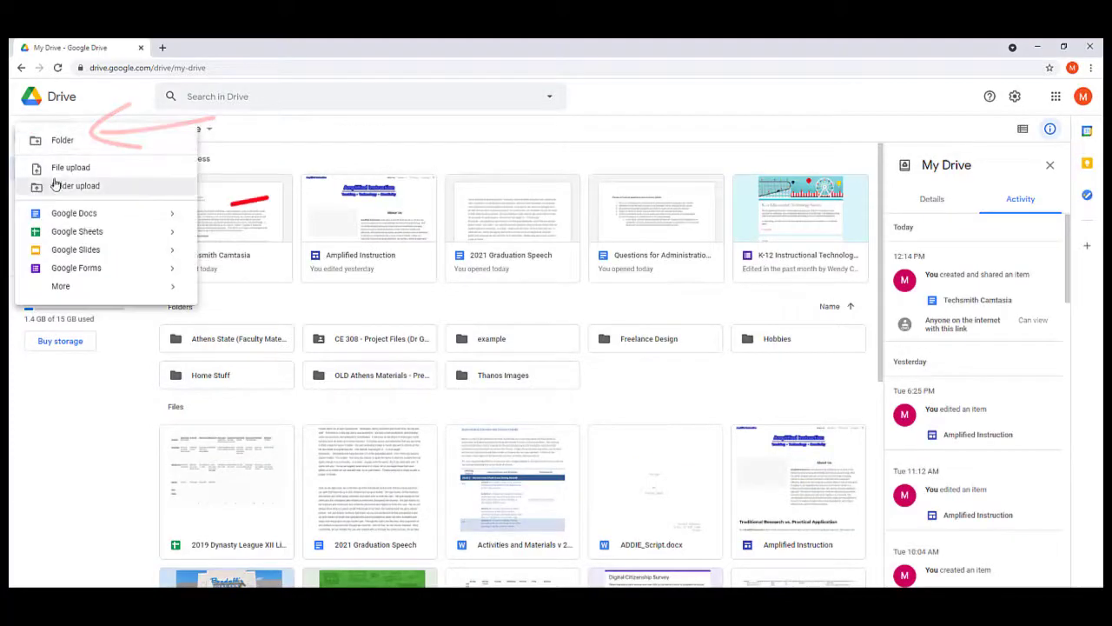
click(74, 213)
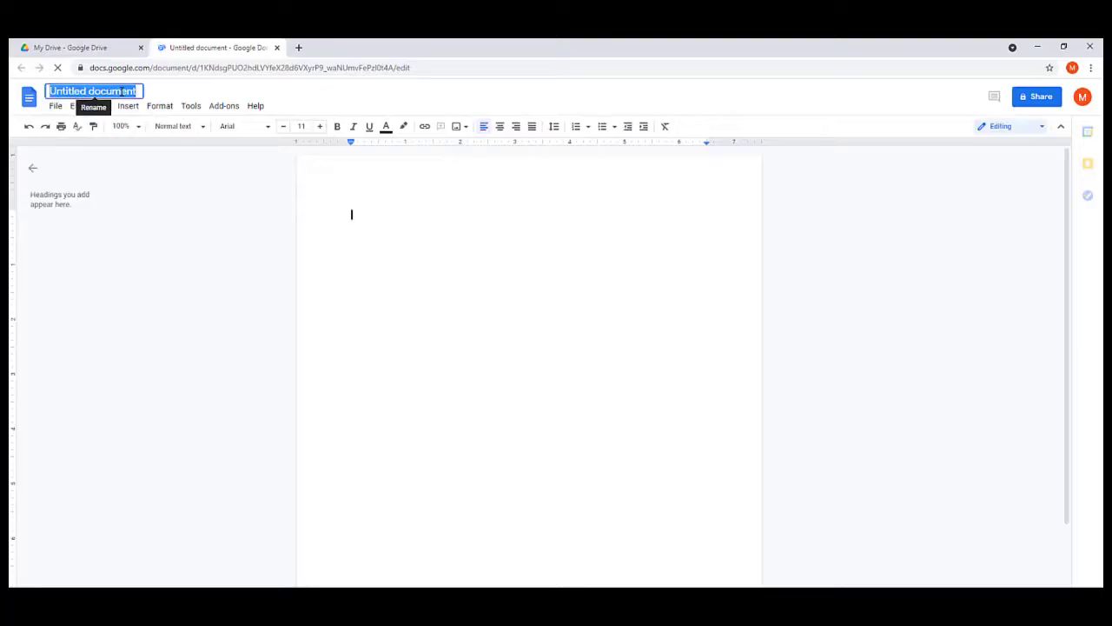
text(Example of)
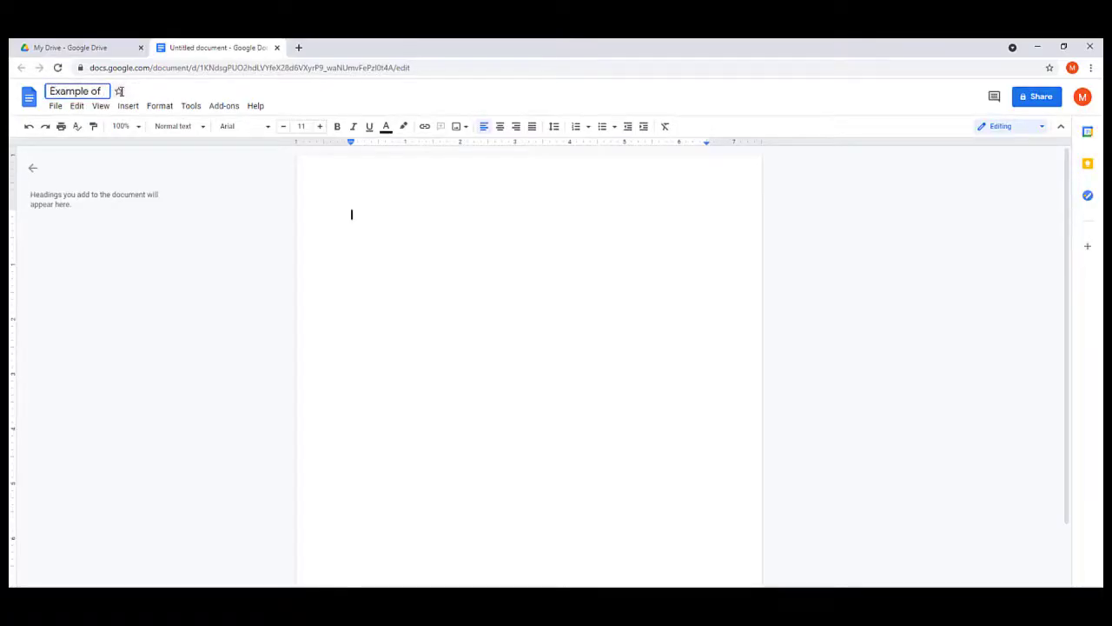
text(How Share)
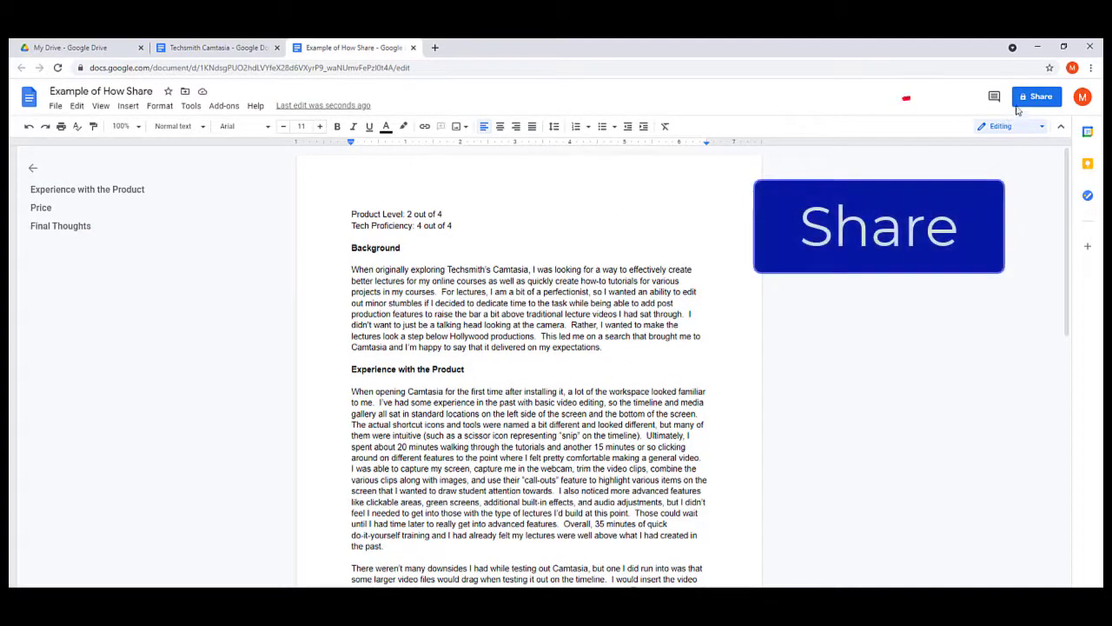
Step: Change the document's link access to 'Anyone with the link' as Viewer
click(1037, 97)
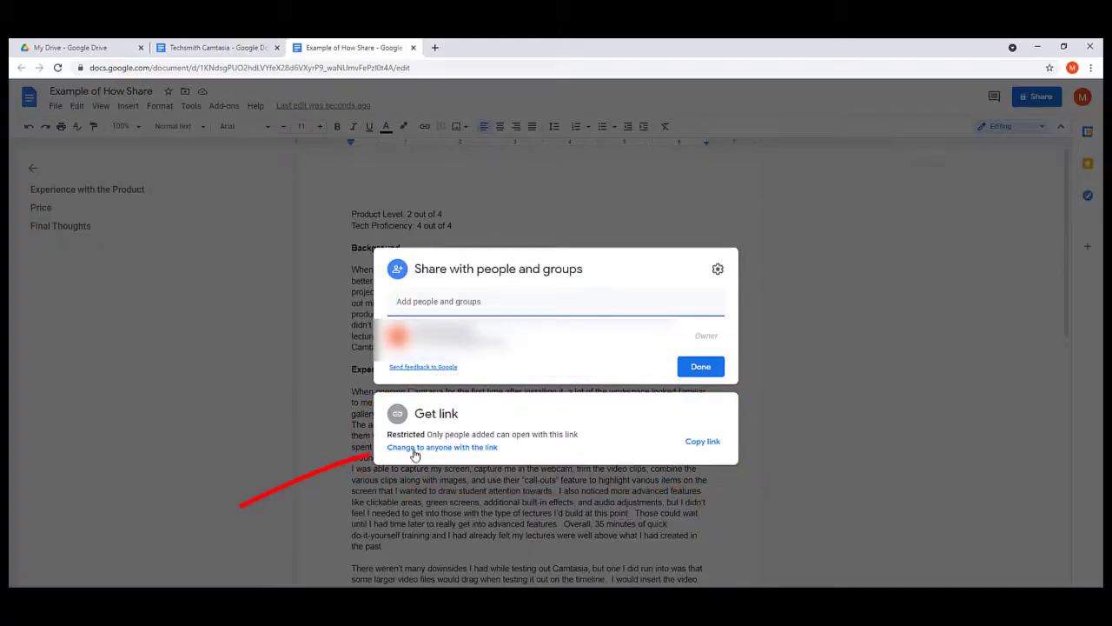
click(442, 447)
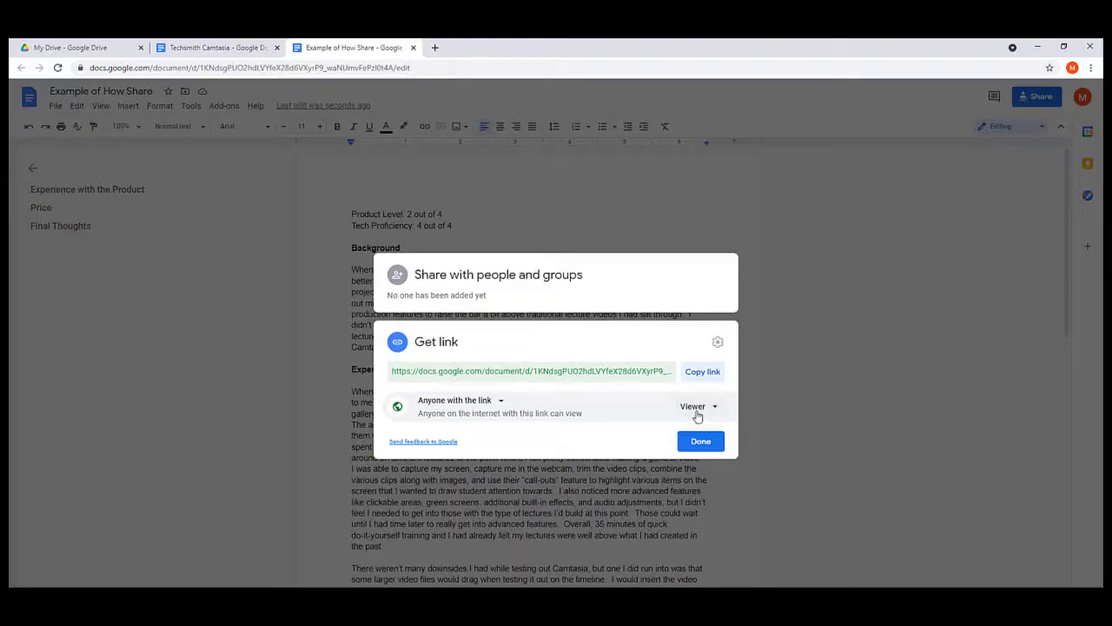
click(698, 406)
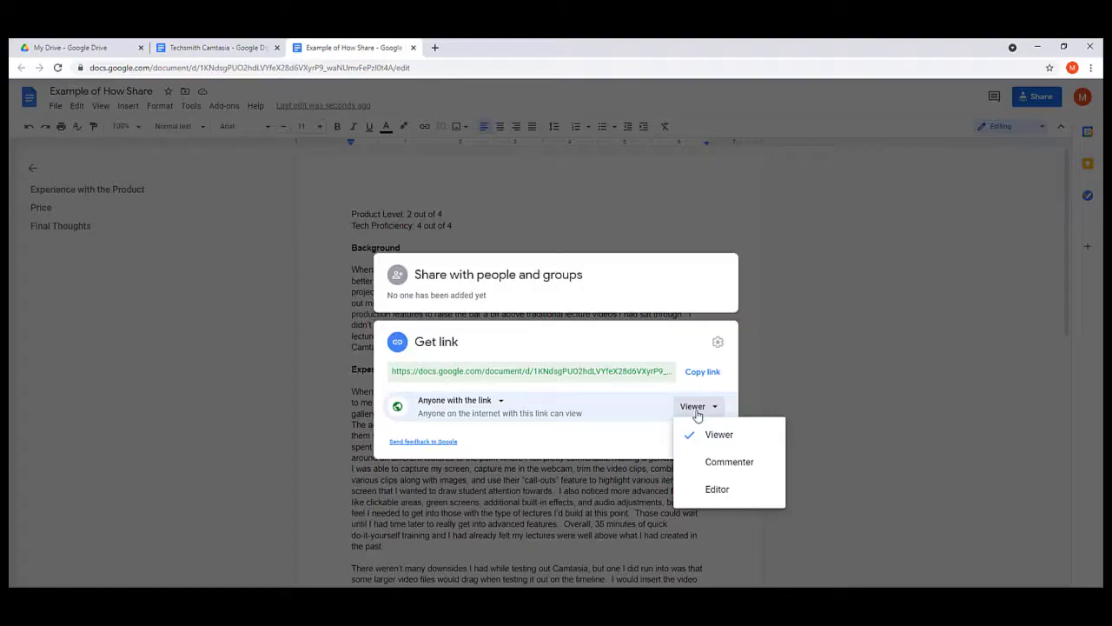
mouse_move(696, 426)
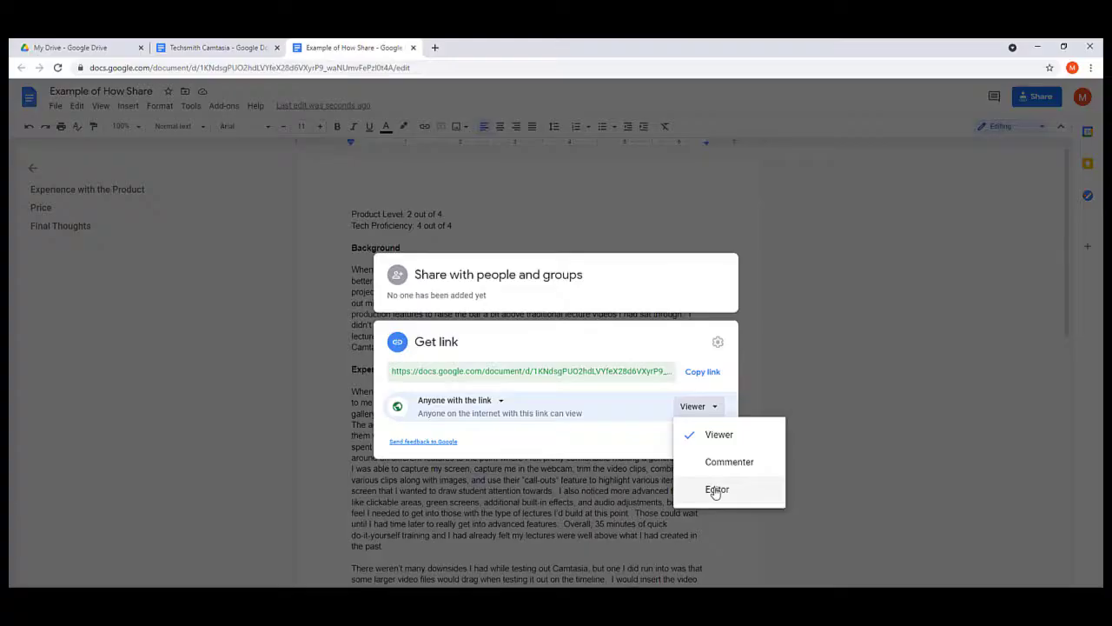
Step: Set link holders' access to Editor and copy the document link
click(717, 490)
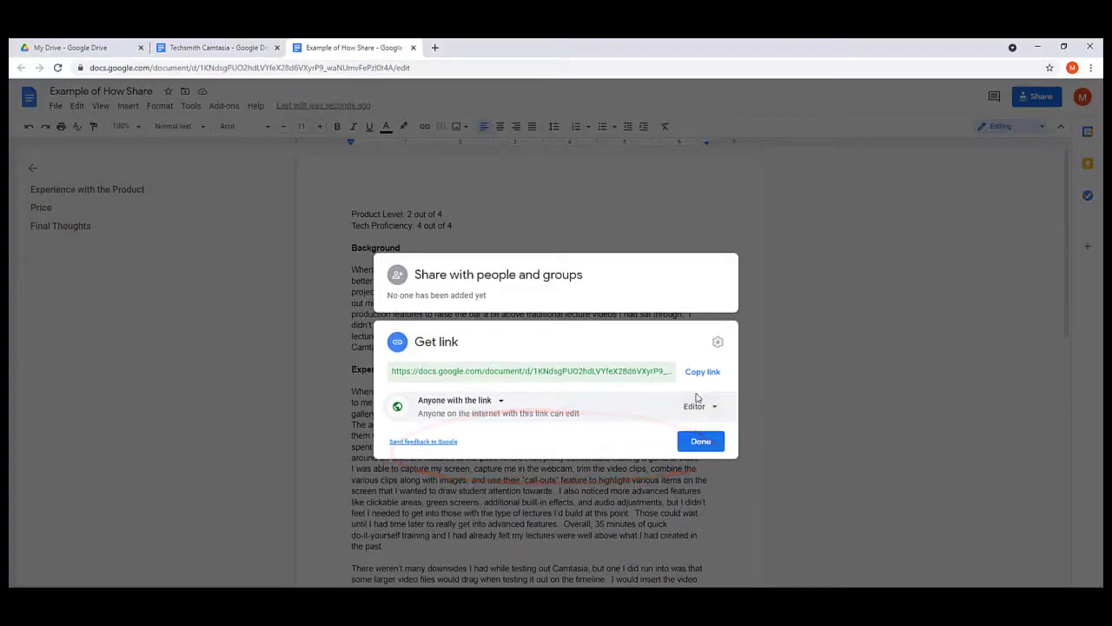
click(702, 371)
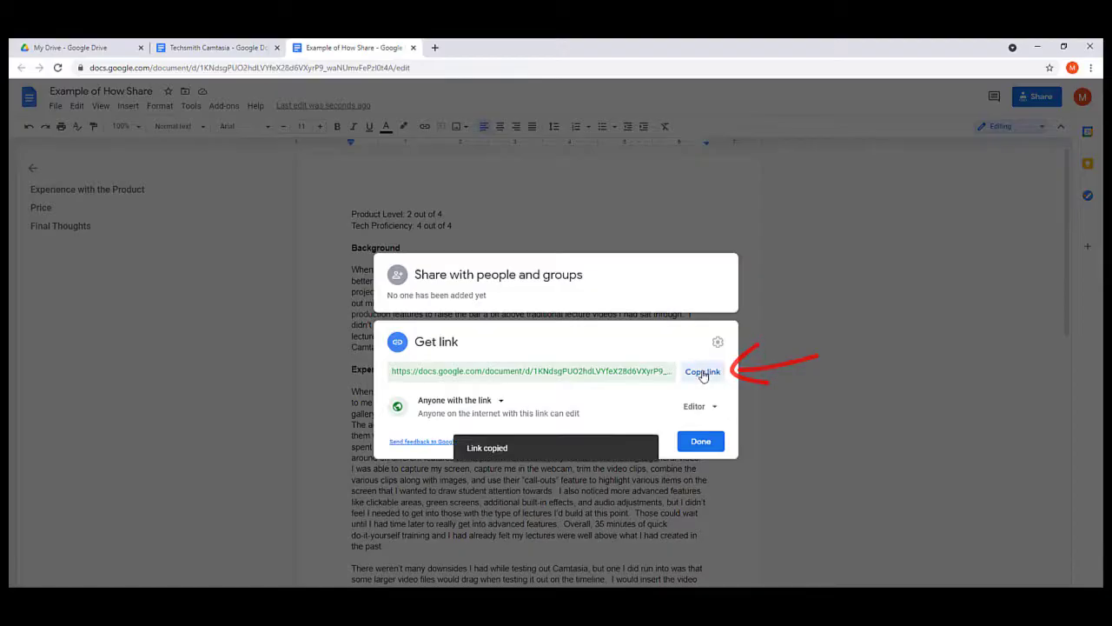
click(701, 371)
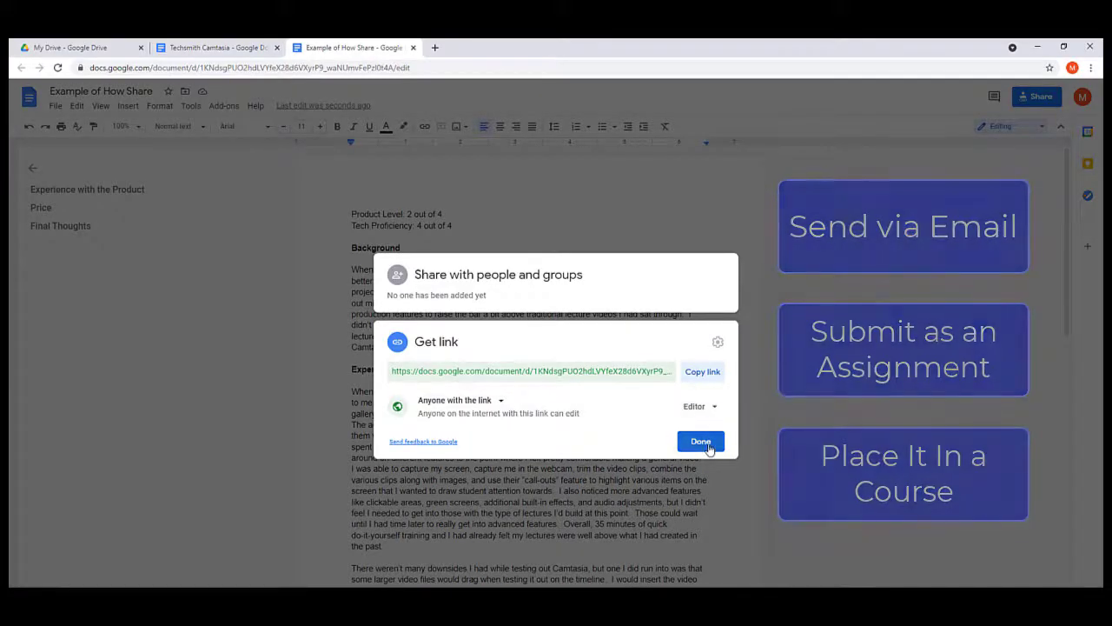
Step: Close the sharing dialog with Done, returning to the document
click(700, 441)
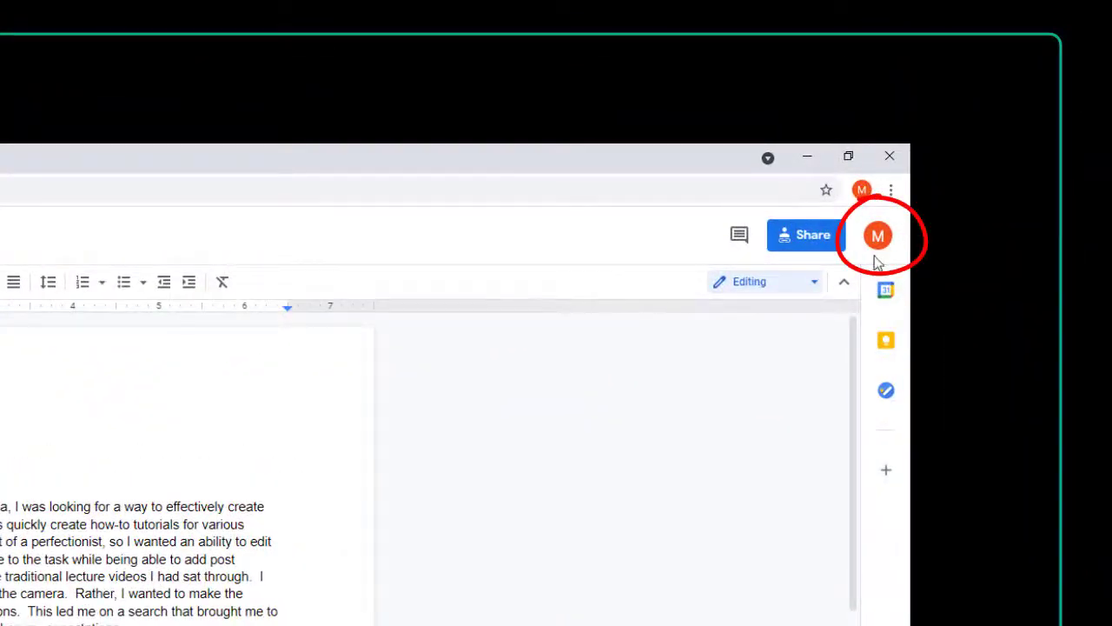
mouse_move(867, 255)
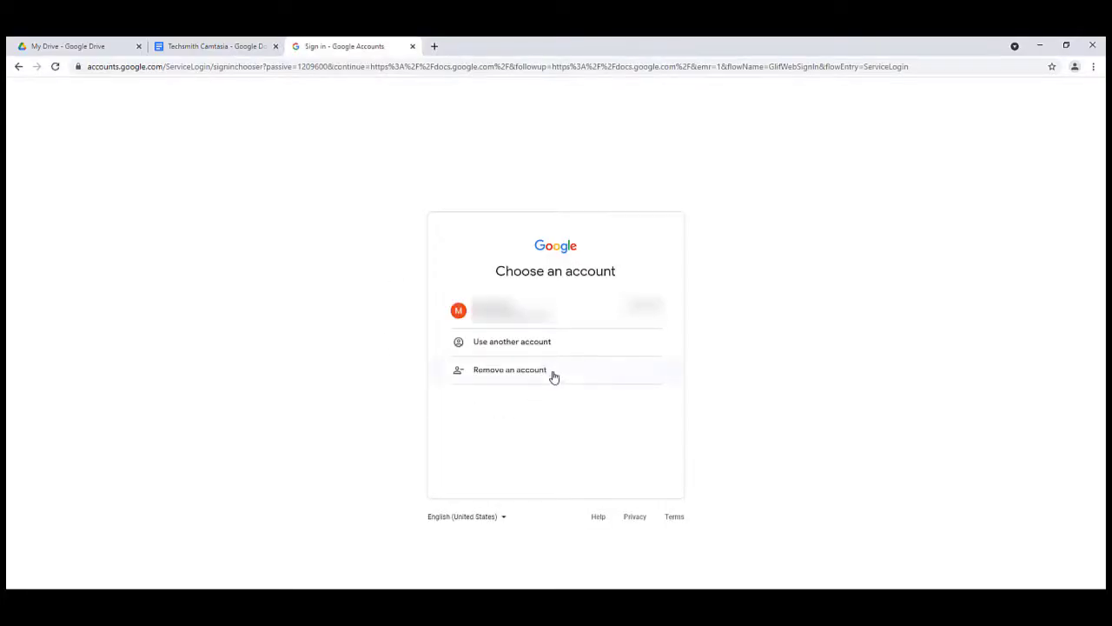
click(435, 67)
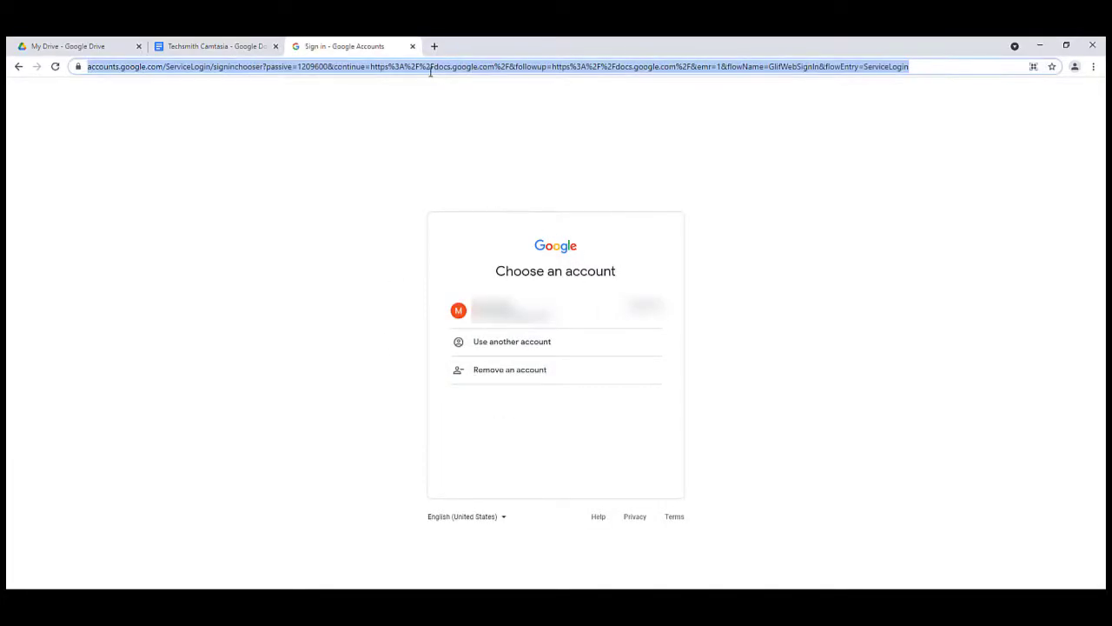